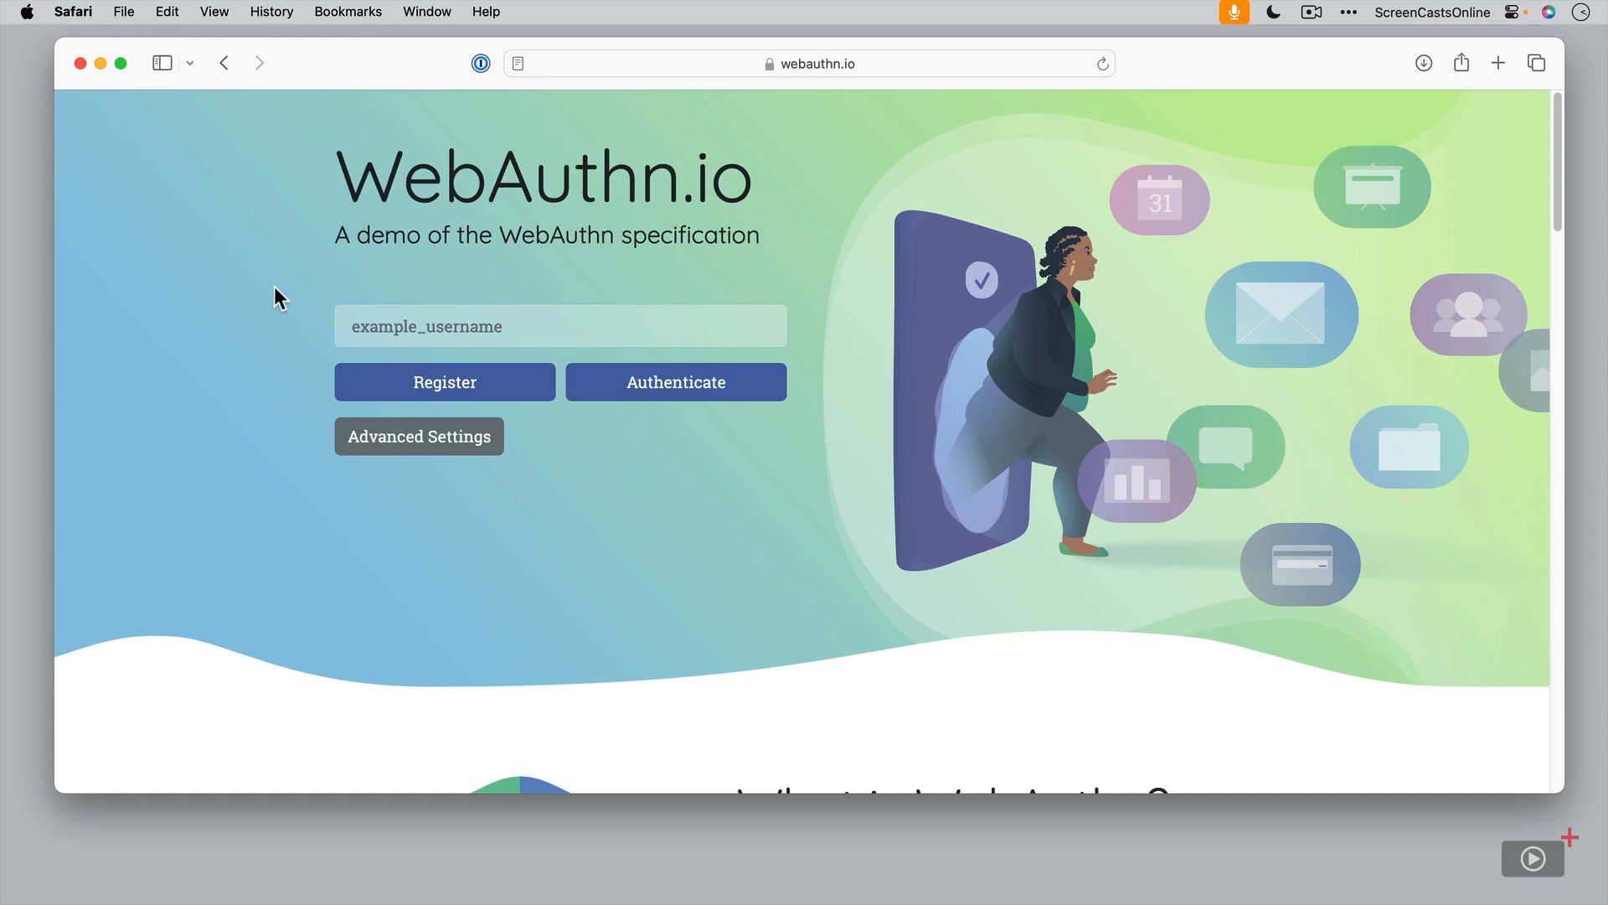
mouse_move(1562, 220)
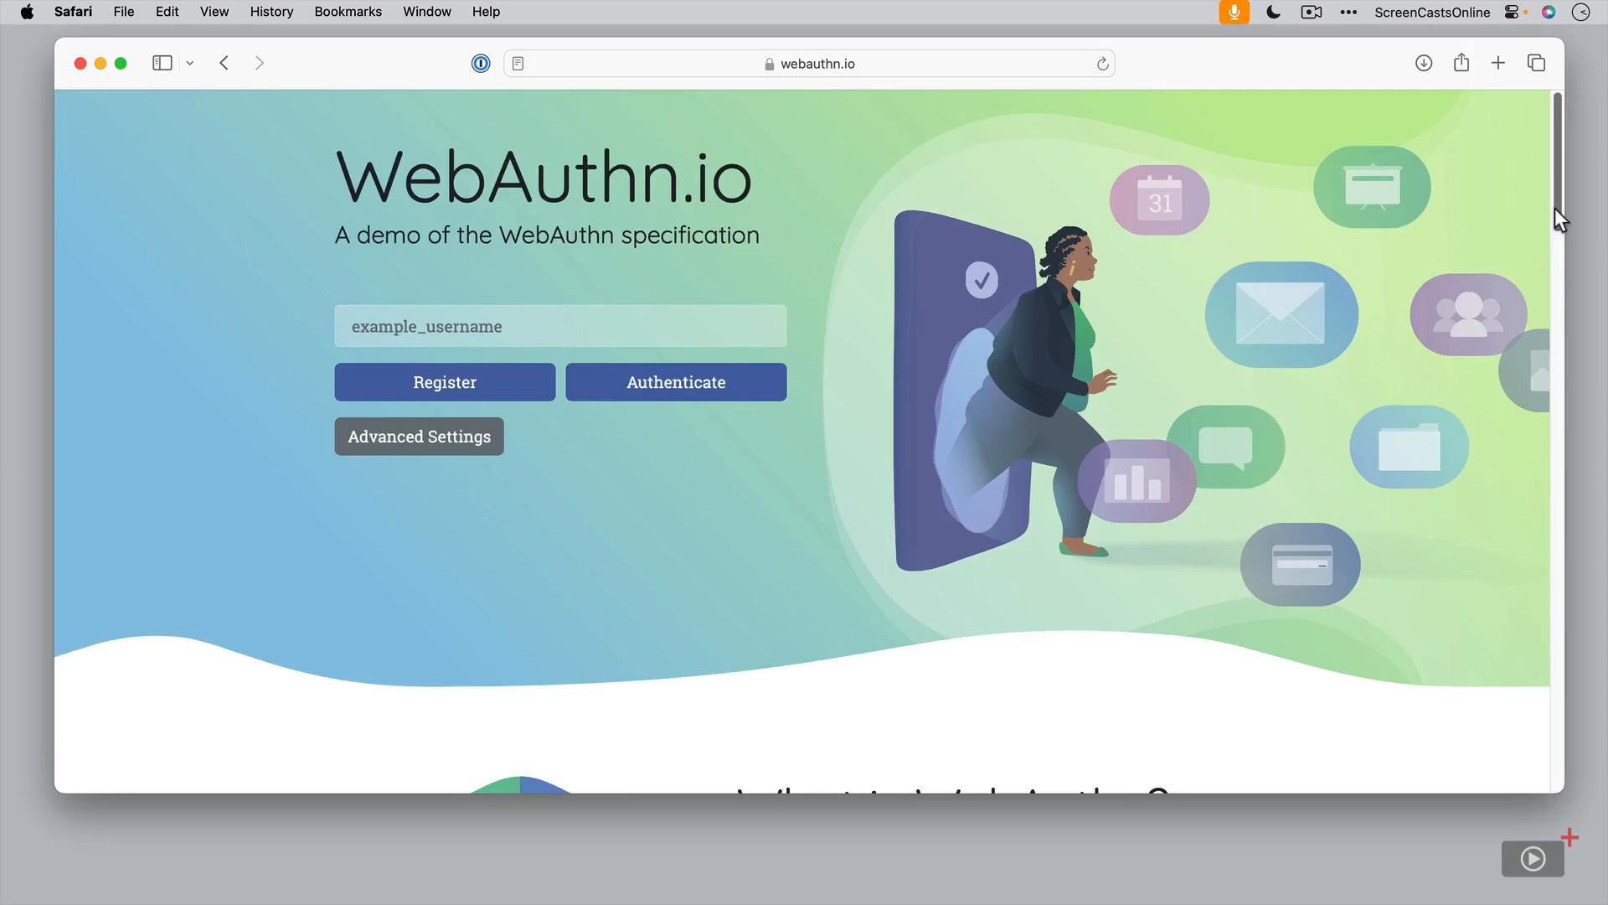
Browse the webauthn.io library list, then activate the empty example_username field.
scroll(down, 3)
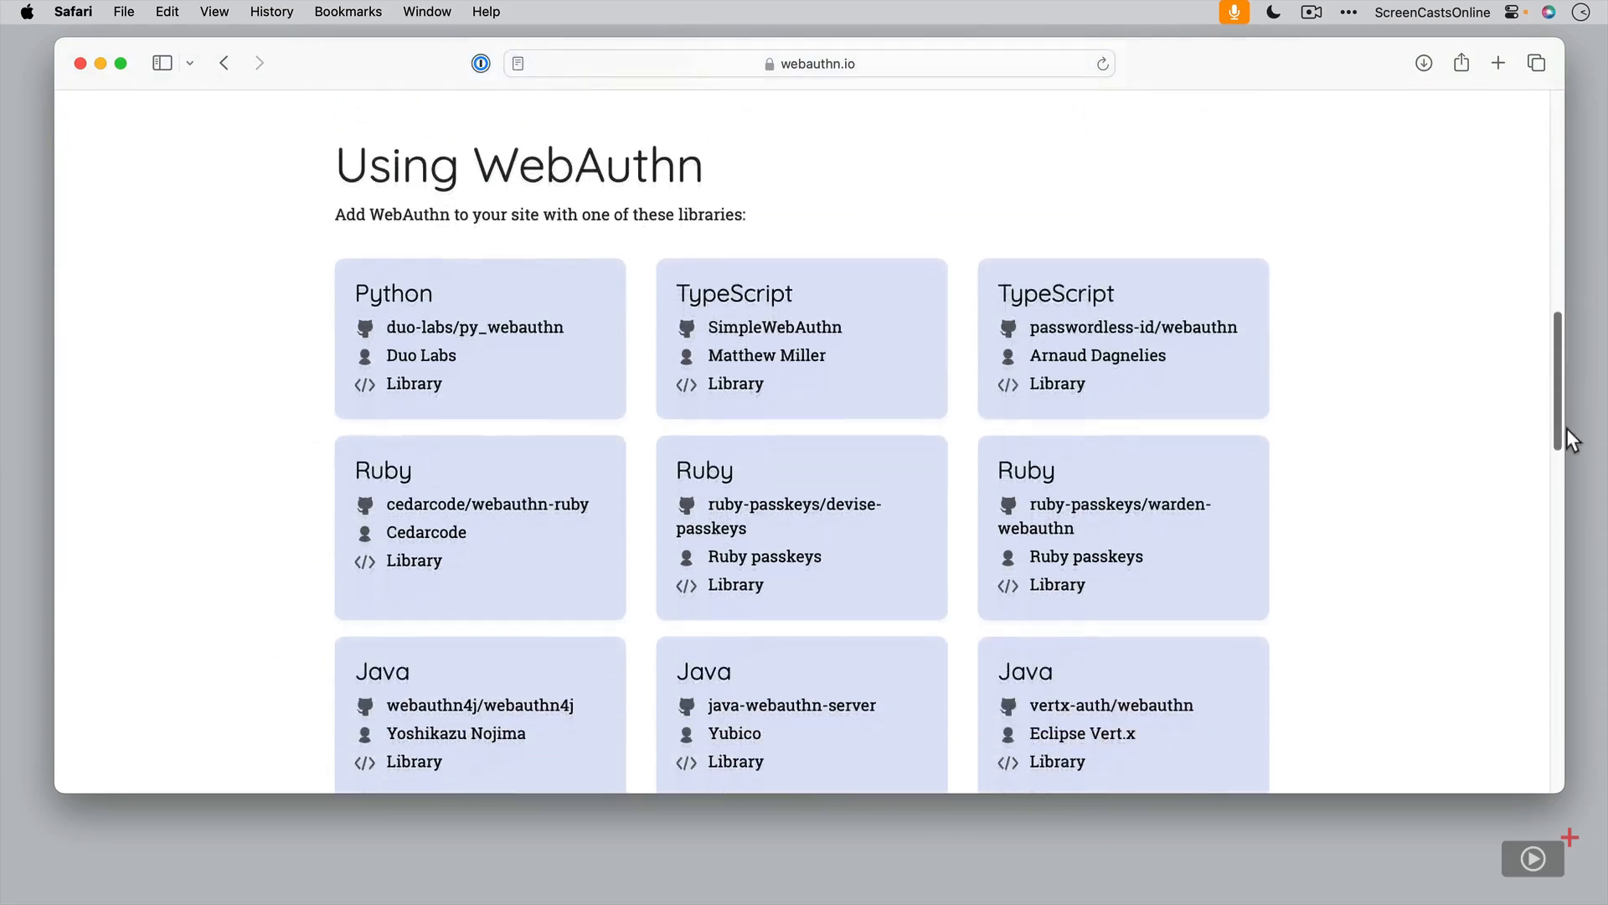
scroll(up, 3)
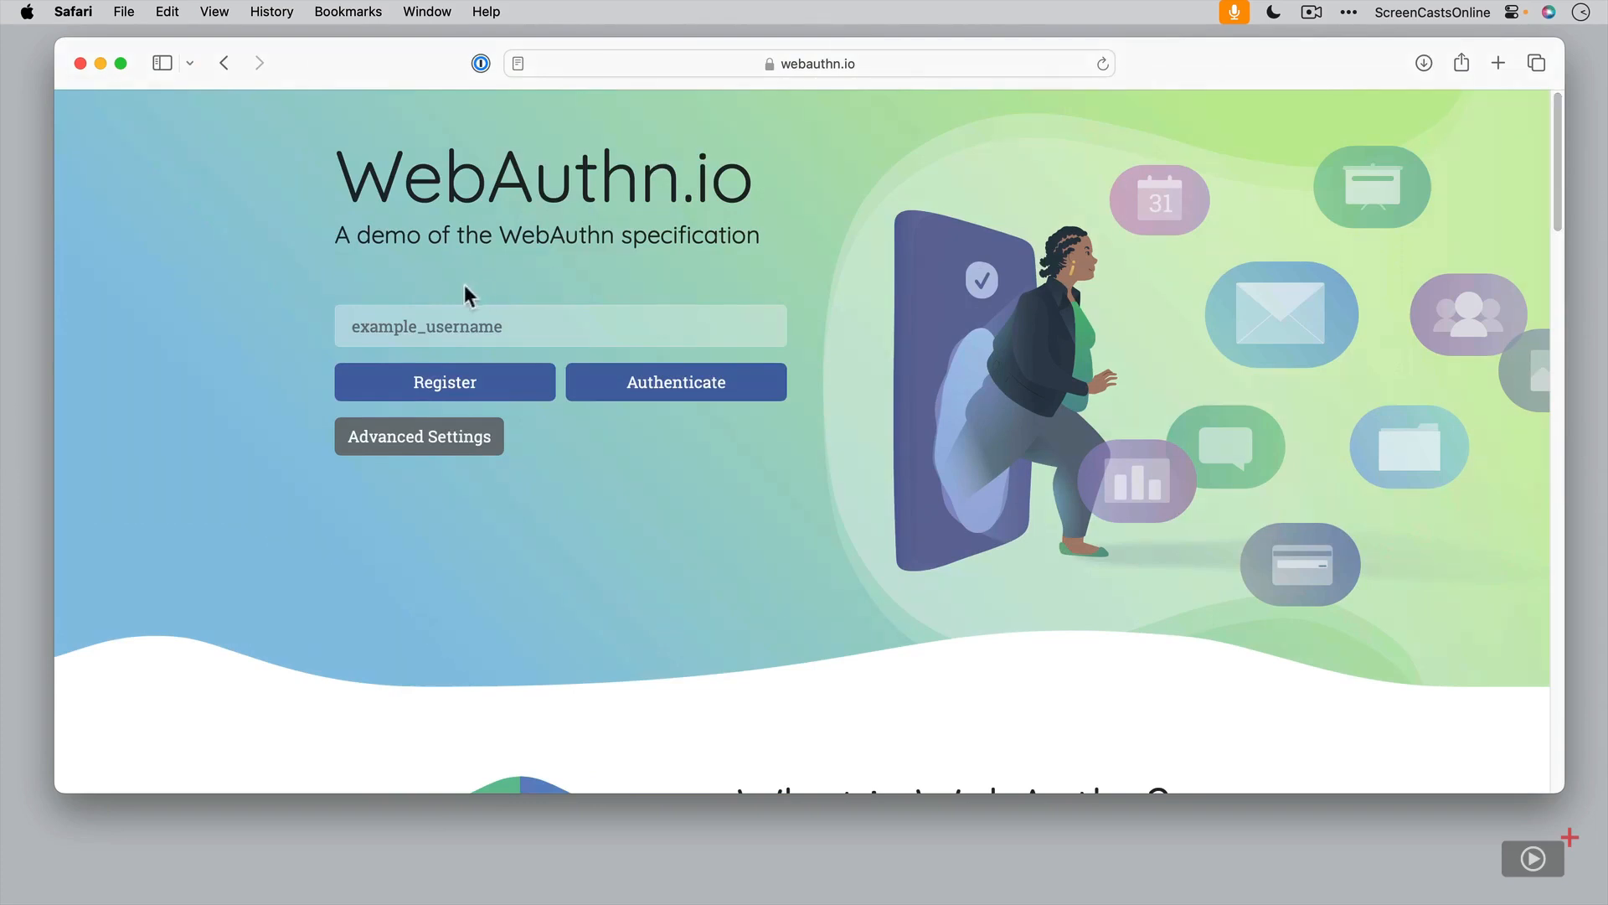
click(559, 325)
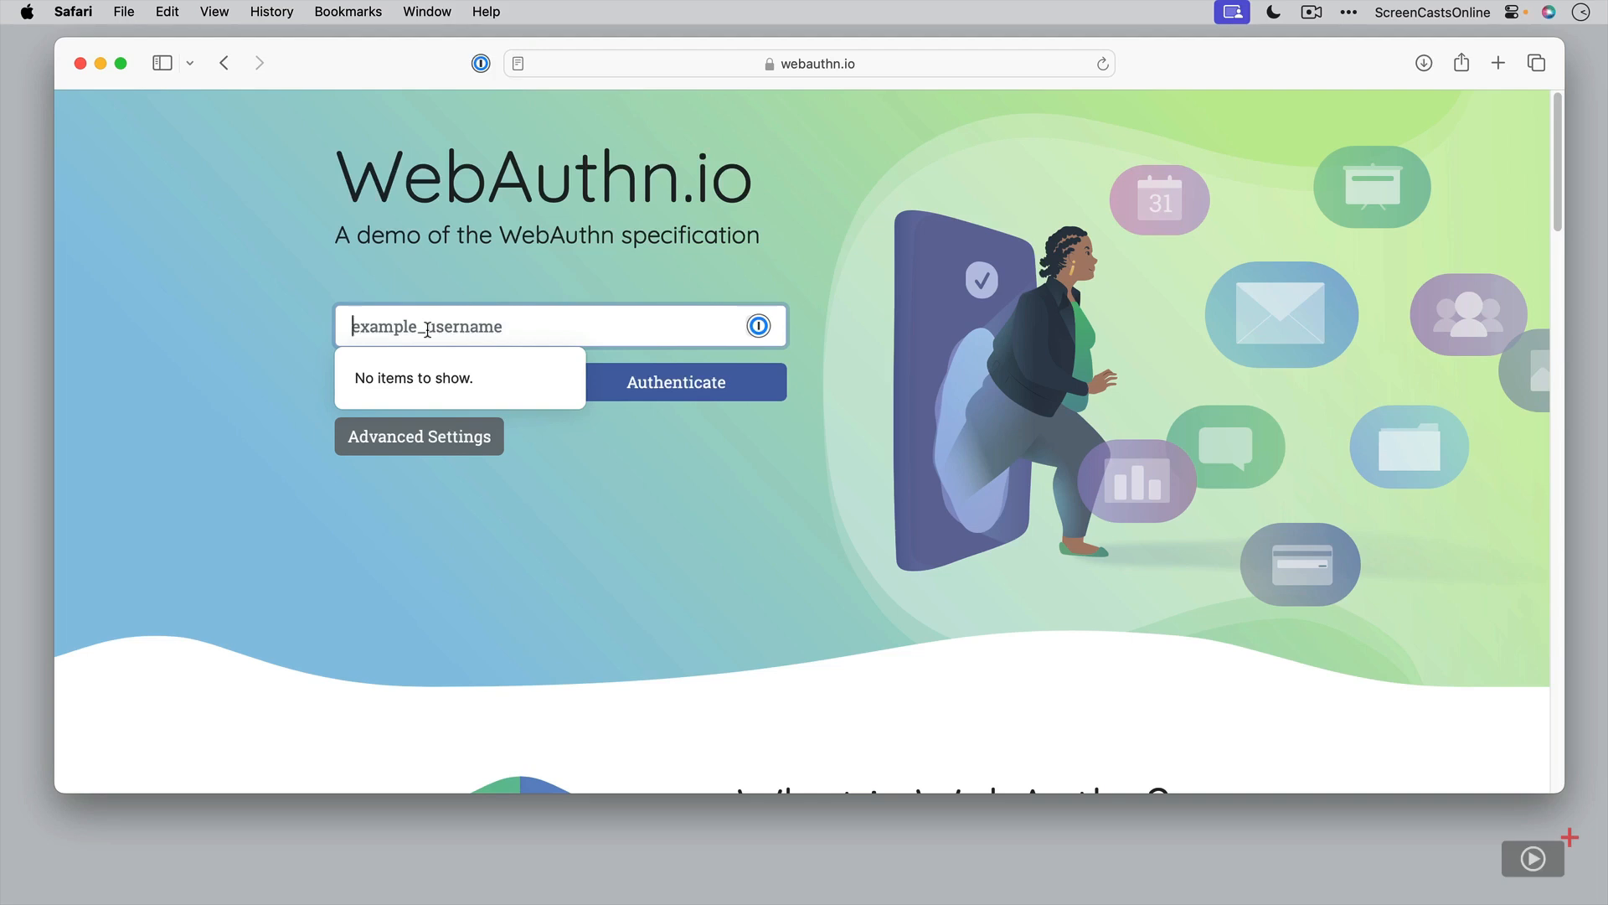
Enter the username scodemo and register it, bringing up the Save passkey prompt.
text(sco)
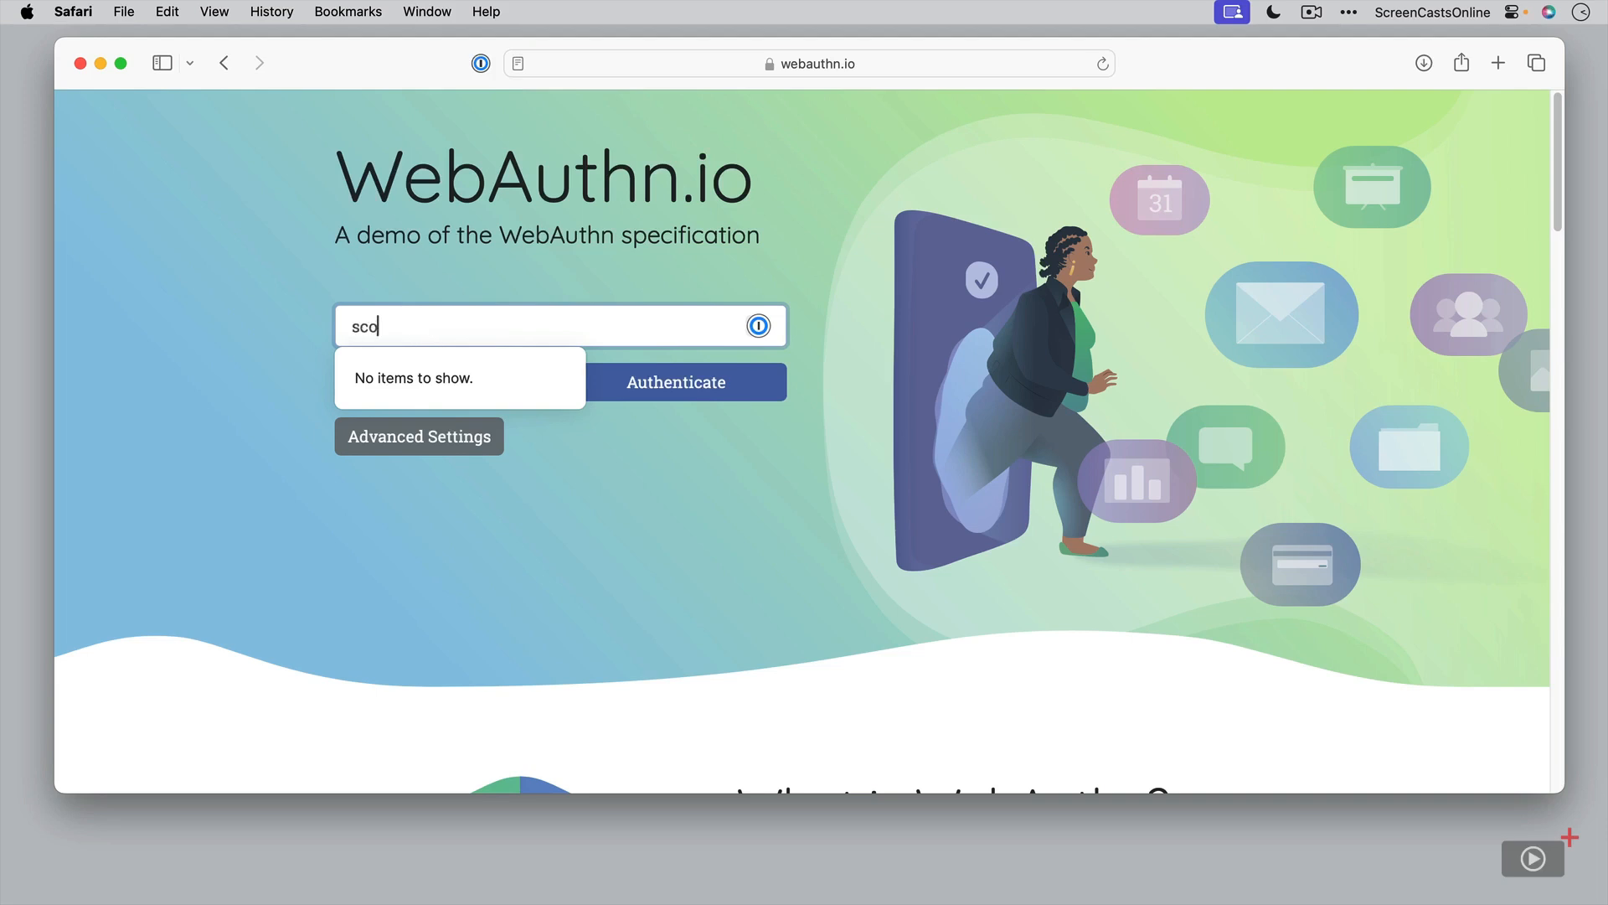
text(demo)
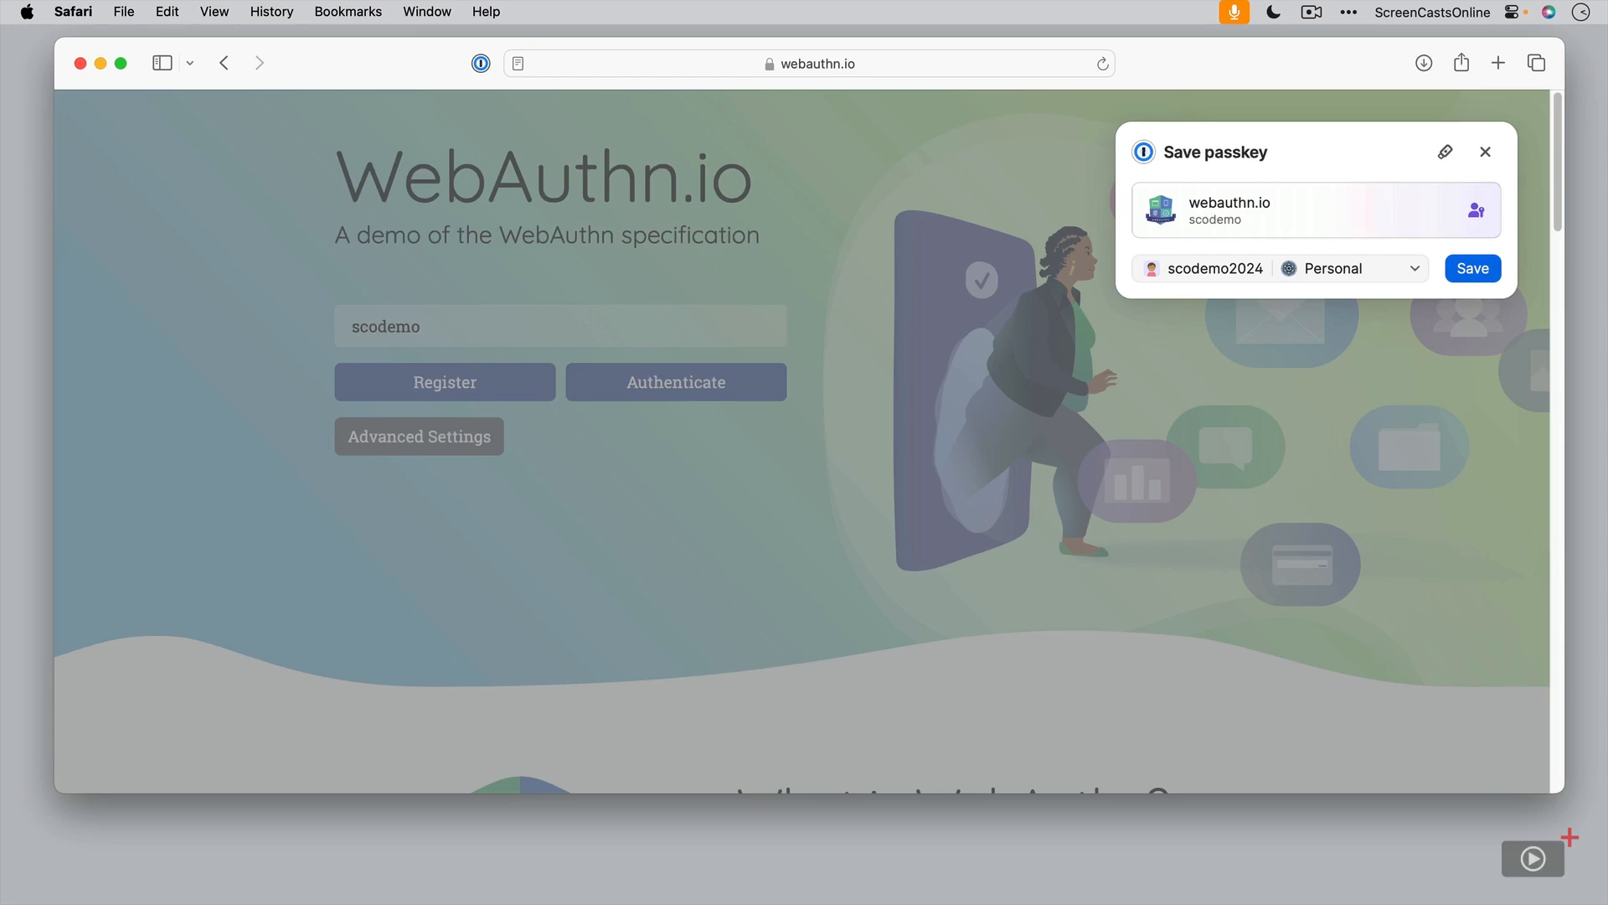
Save the scodemo passkey for webauthn.io into the Personal vault.
click(1414, 268)
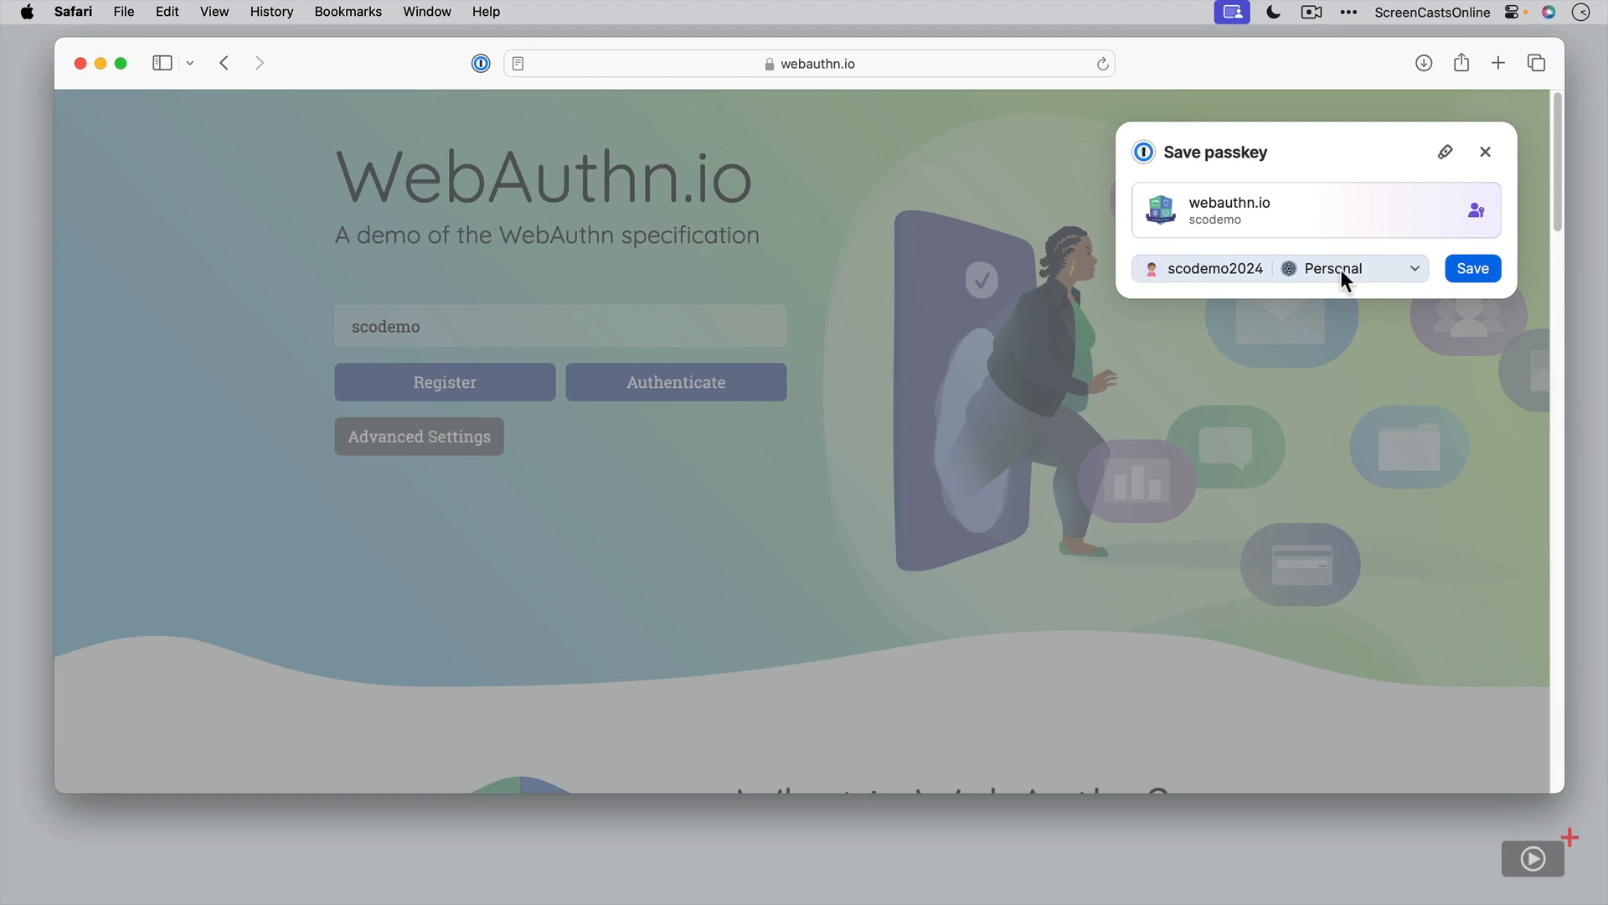
mouse_move(1478, 225)
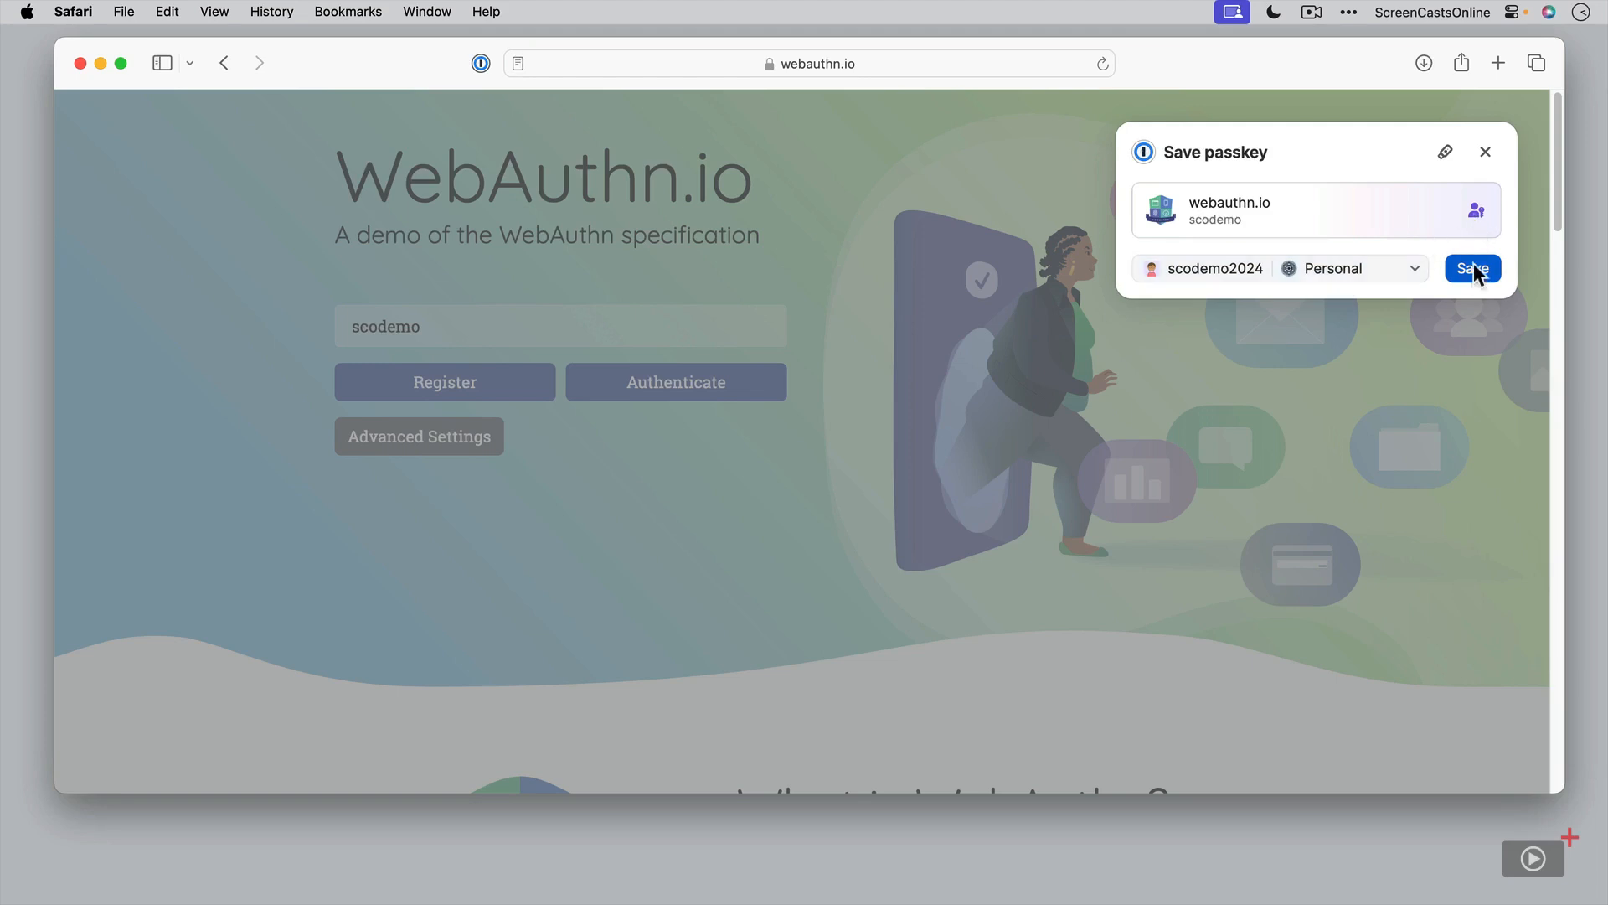
click(1473, 268)
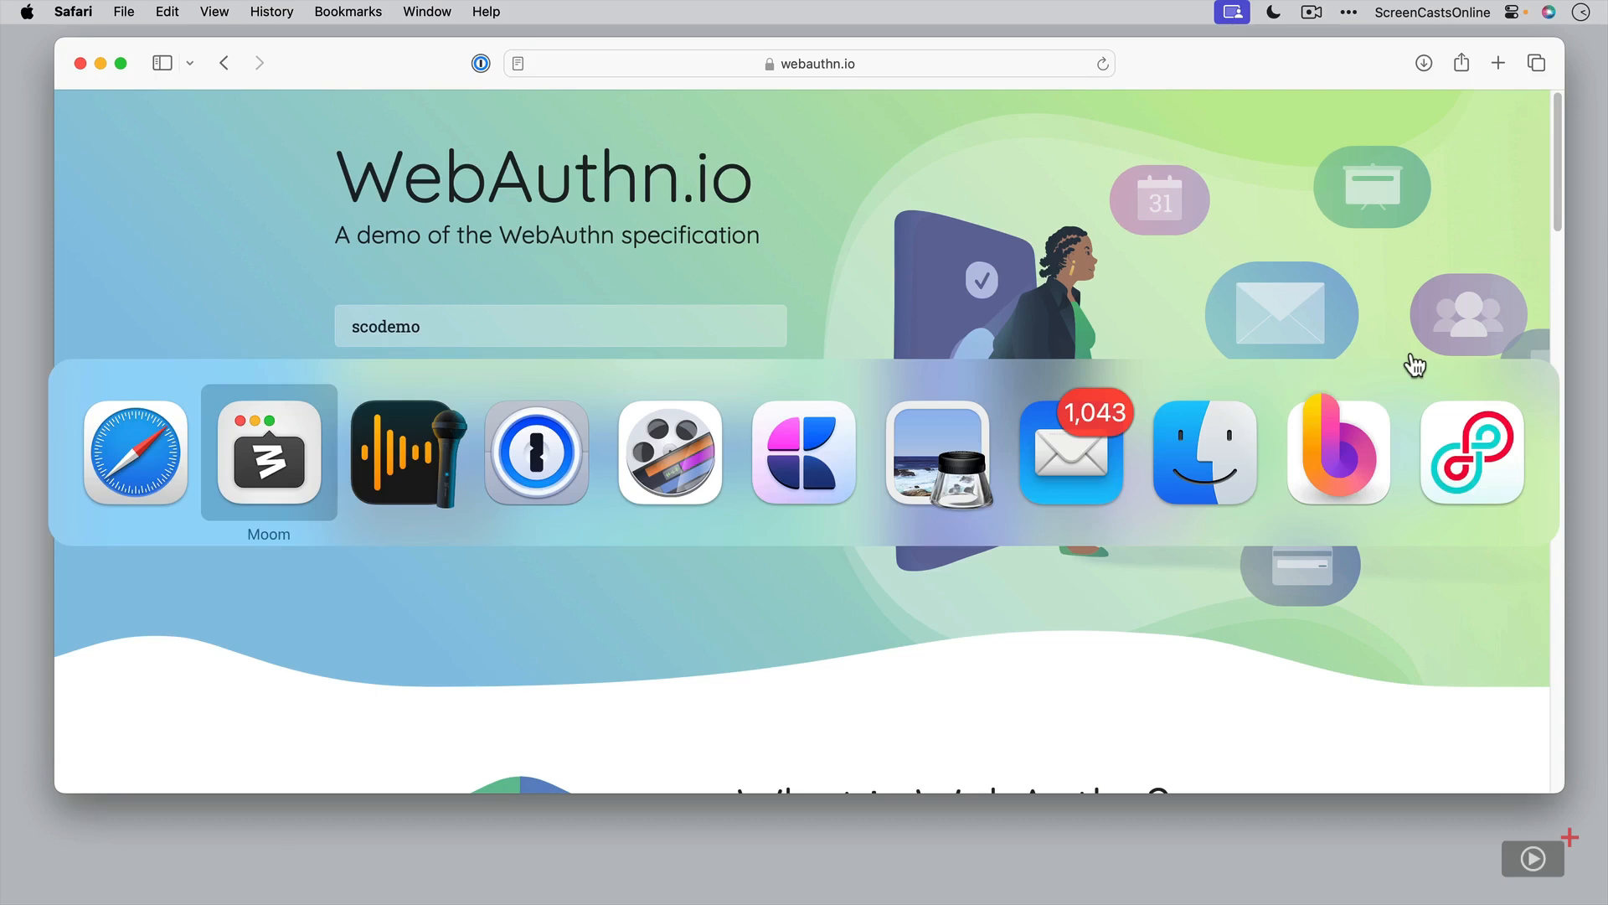
View the new webauthn.io login for scodemo with its passkey in 1Password.
click(536, 456)
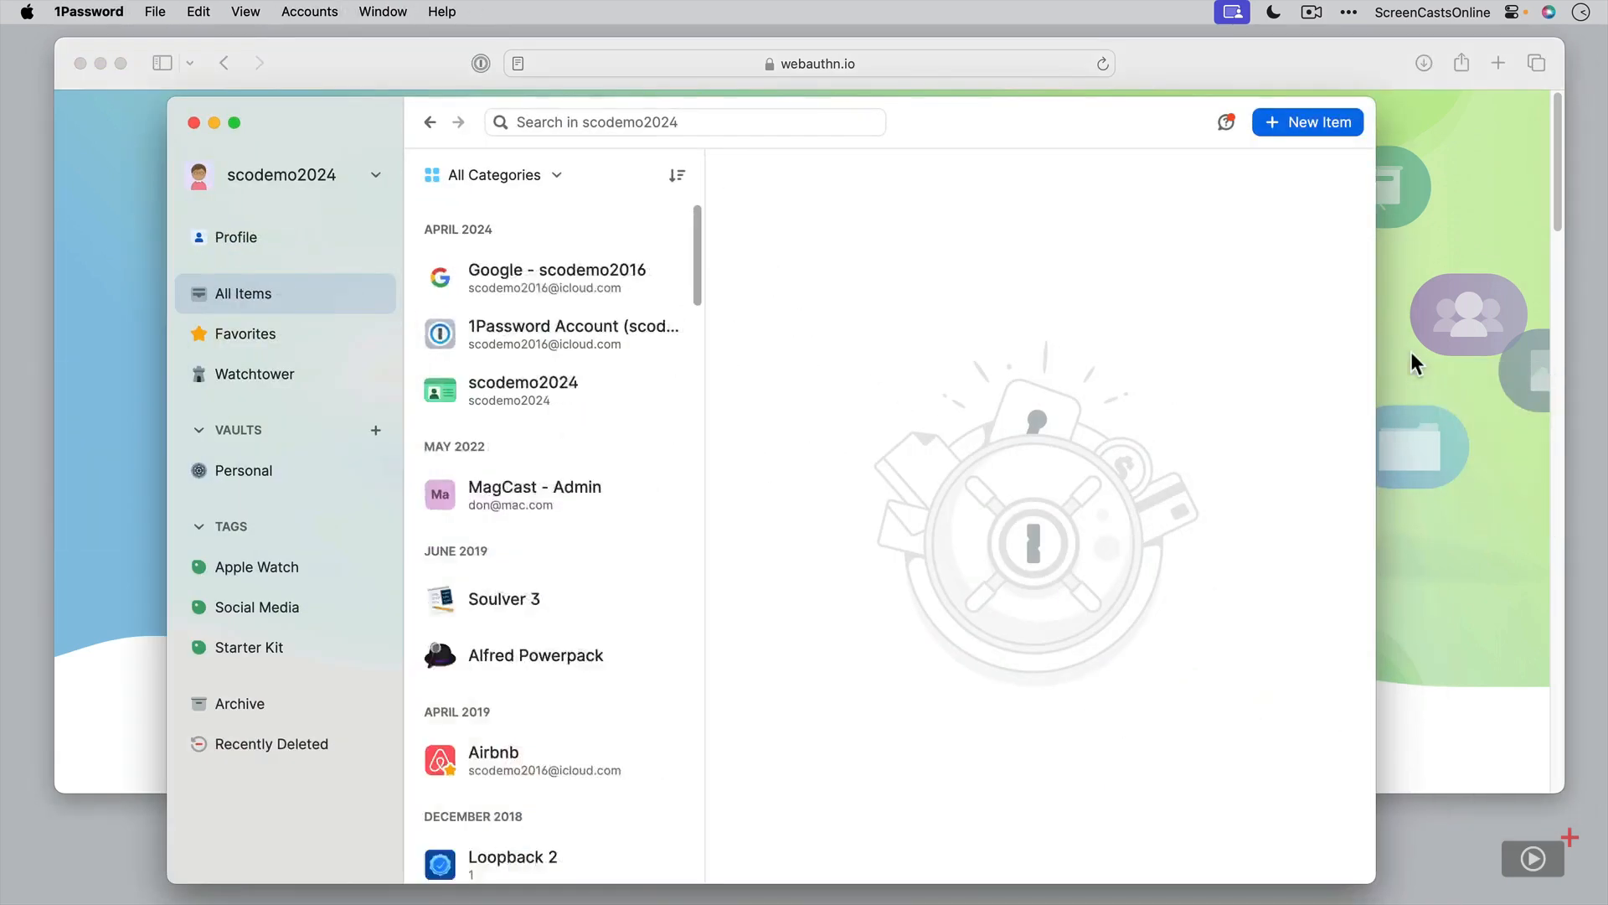
click(553, 279)
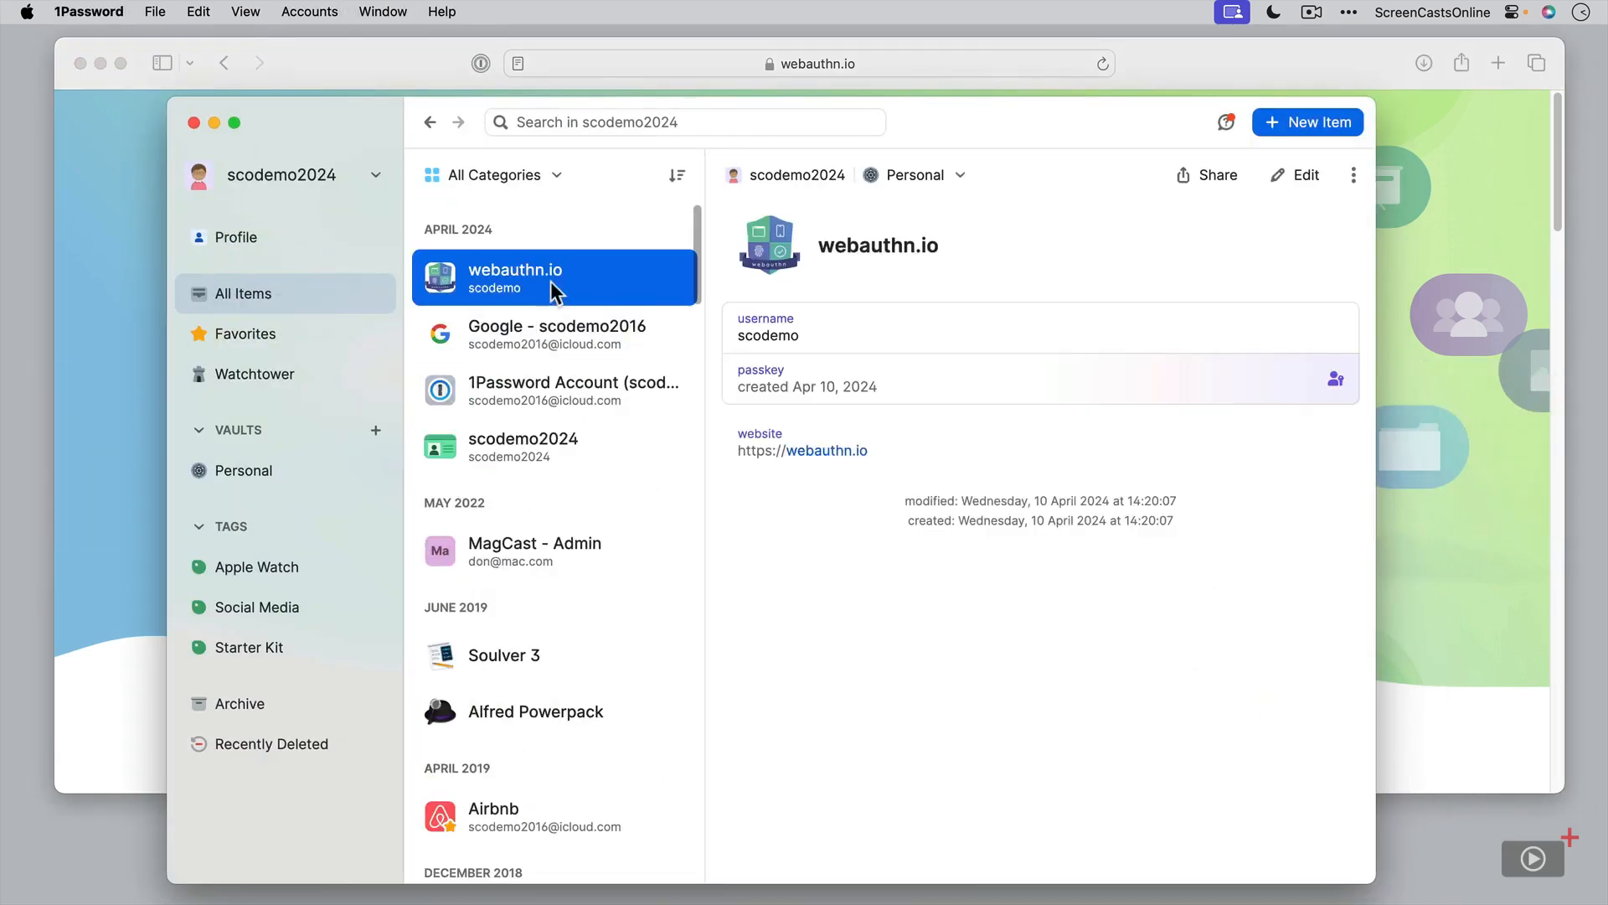
mouse_move(835, 339)
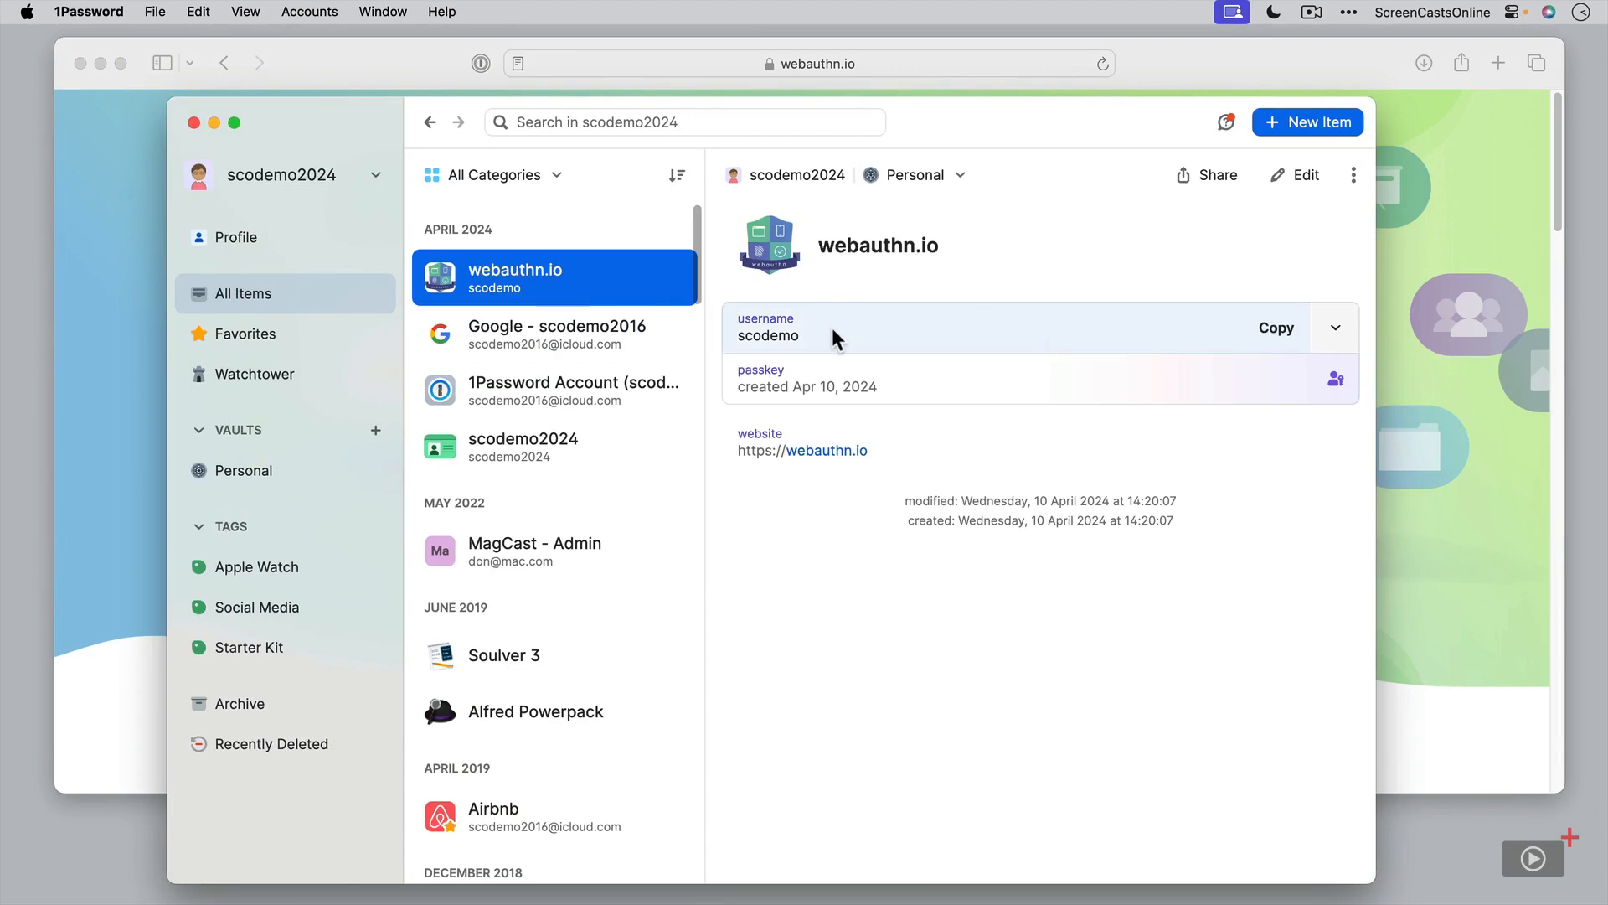
mouse_move(983, 399)
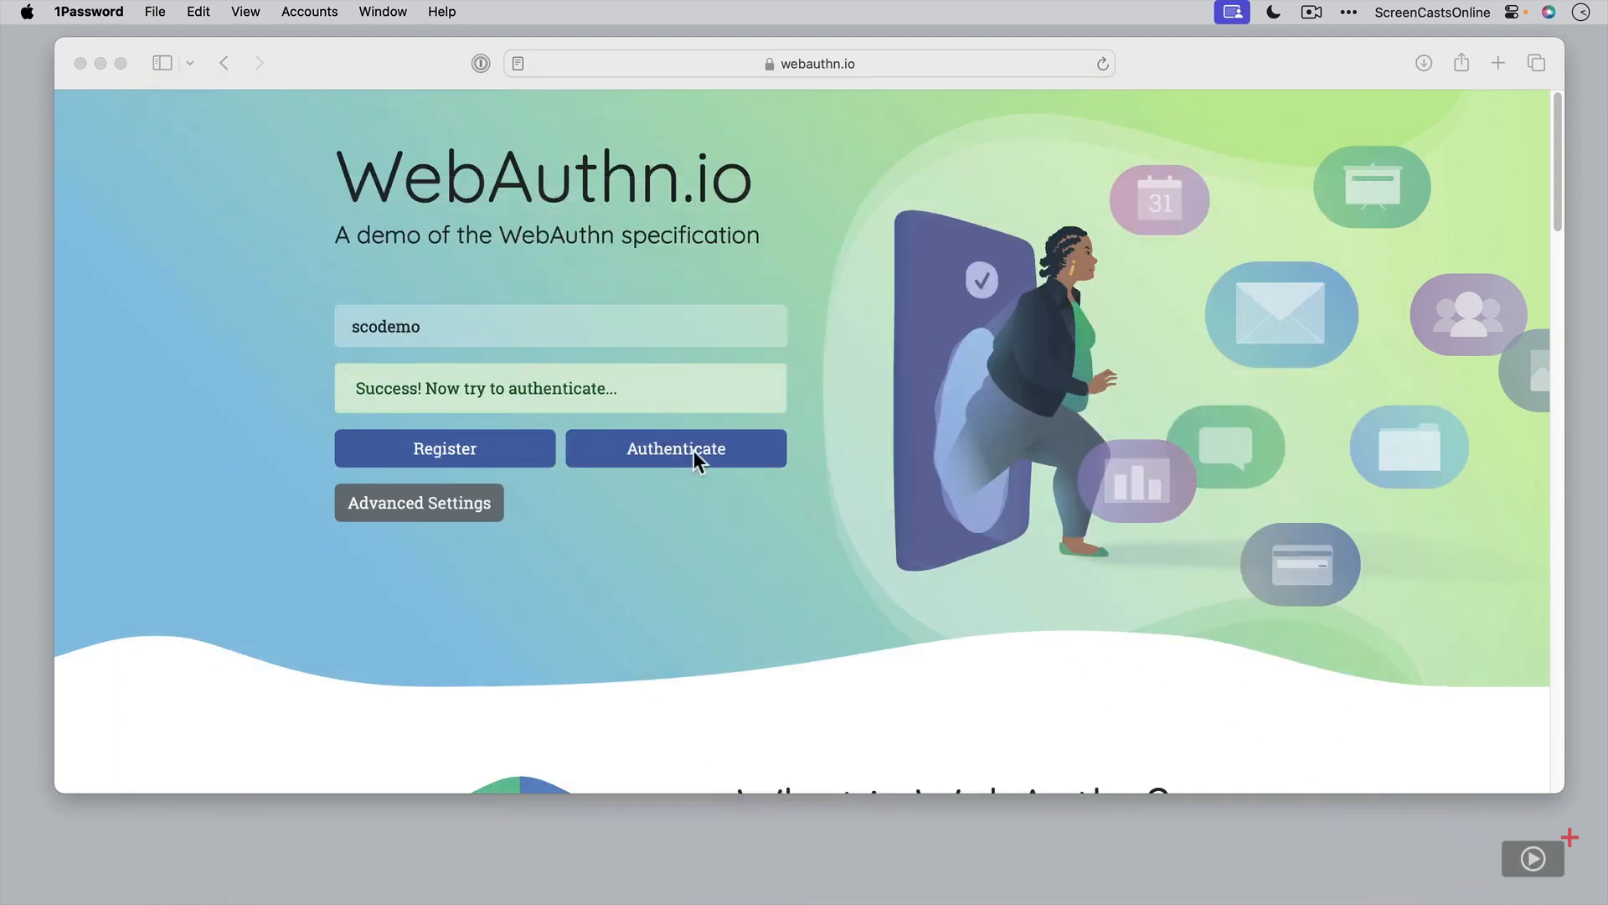
Authenticate on webauthn.io as scodemo using the saved 1Password passkey.
click(677, 449)
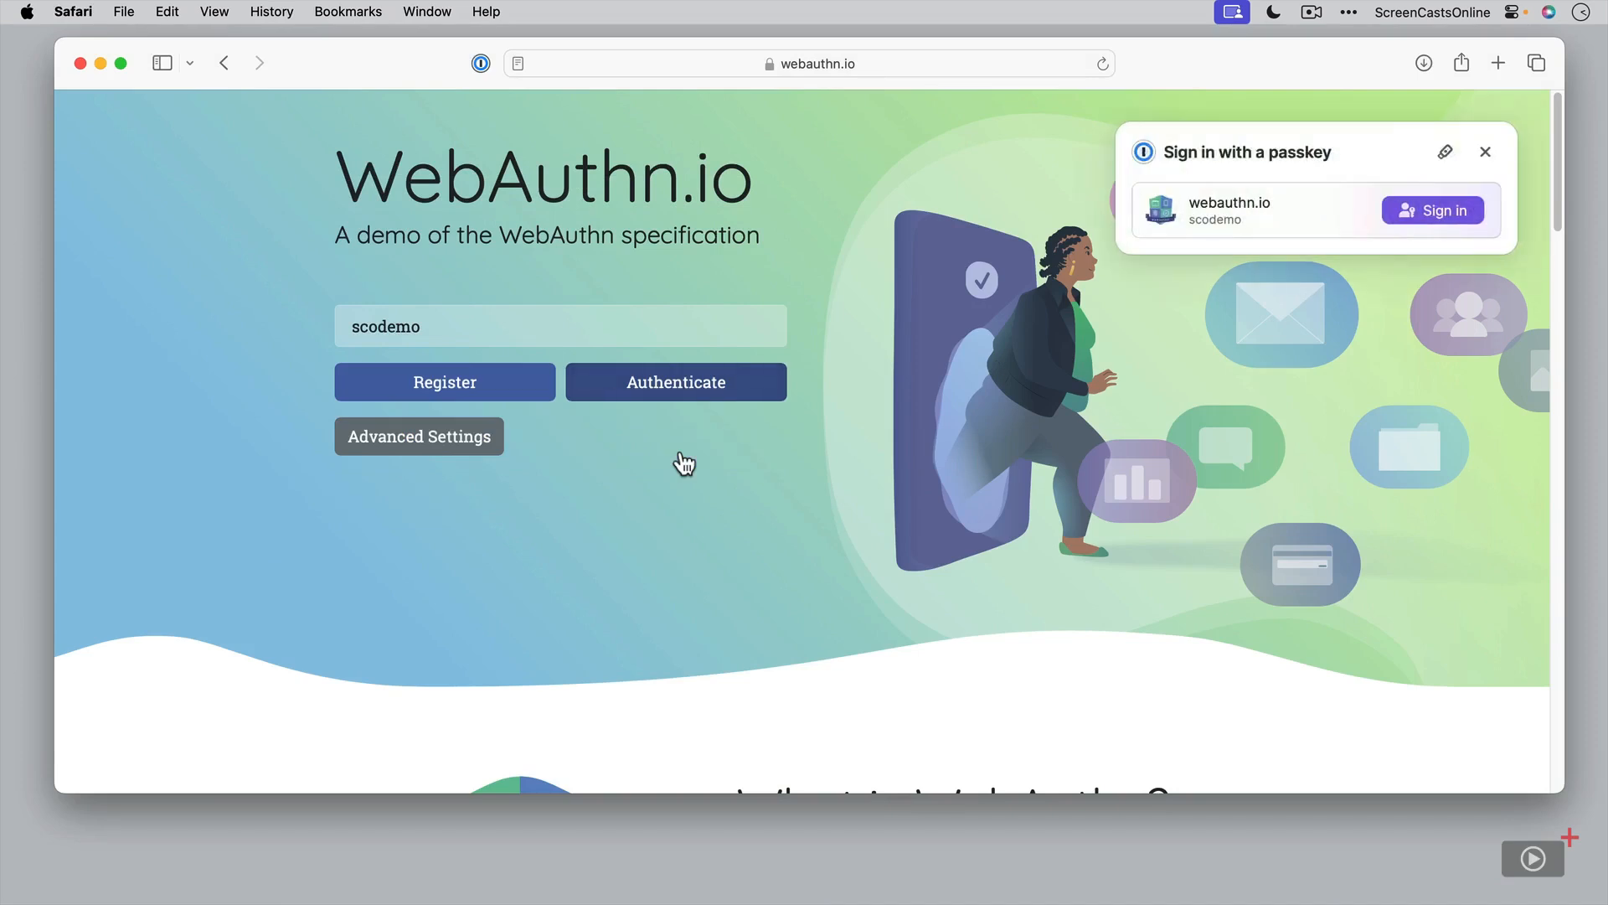
mouse_move(703, 453)
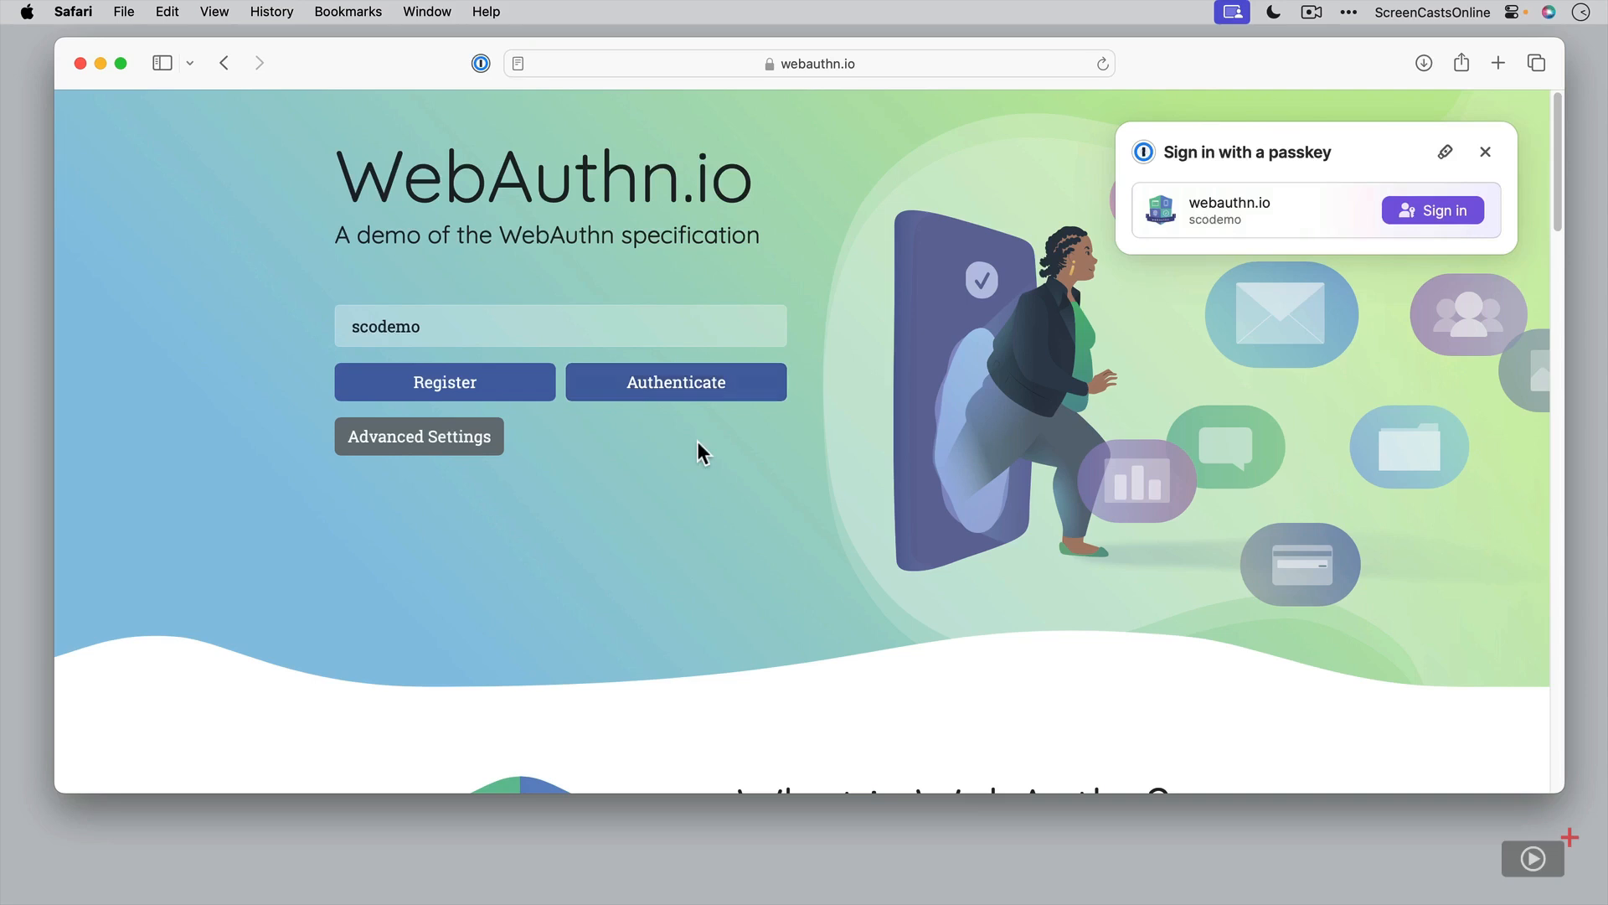
mouse_move(1350, 182)
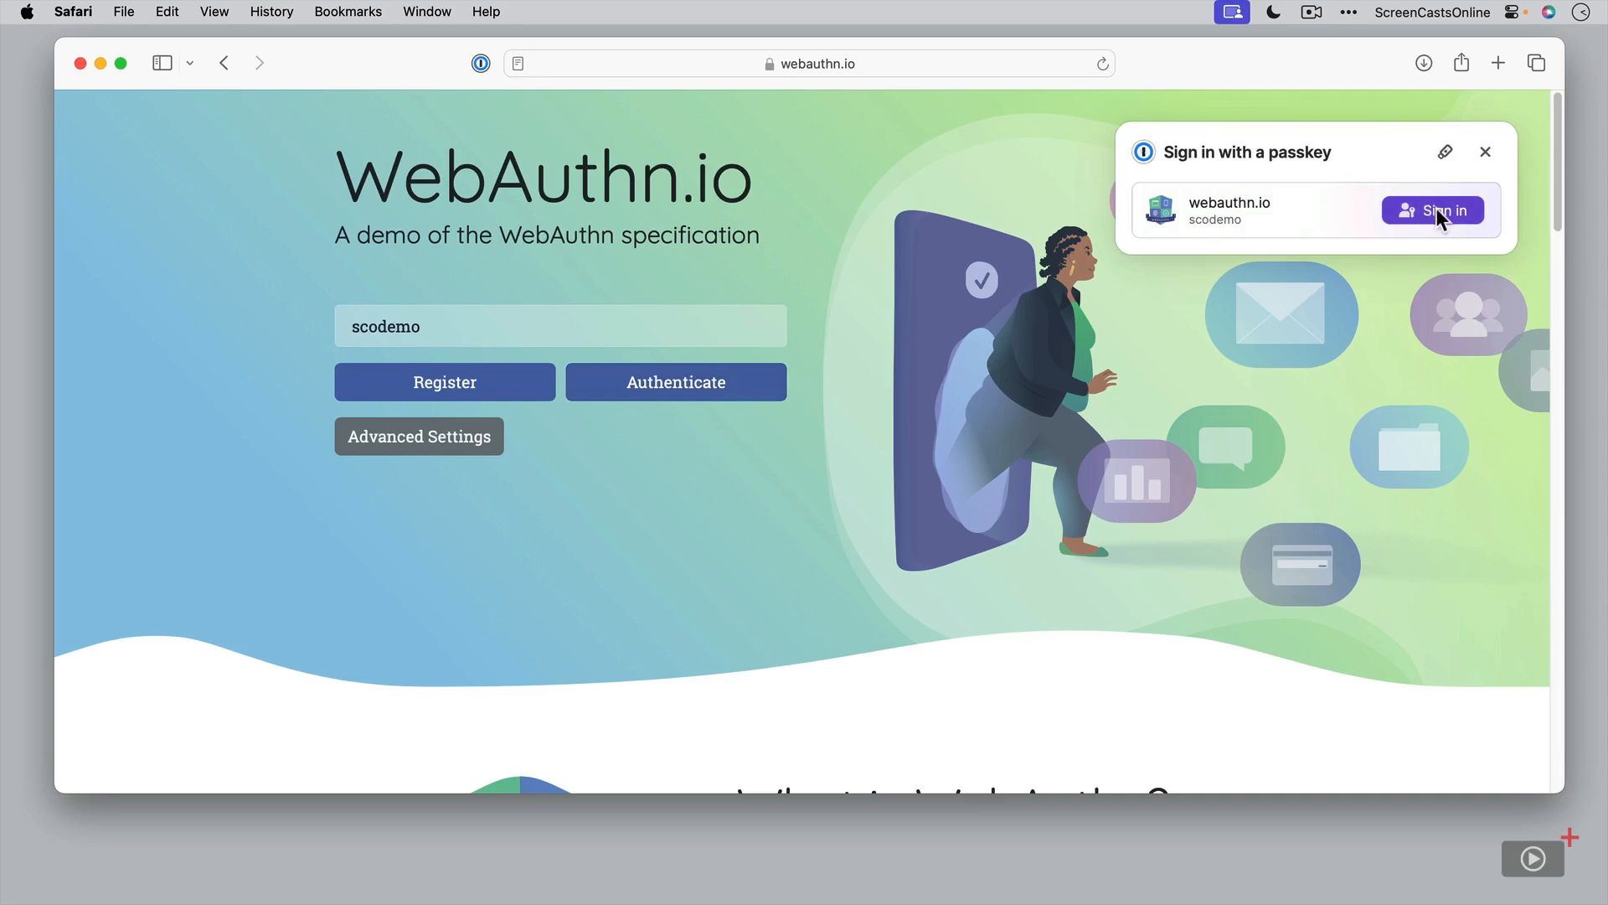
click(1444, 211)
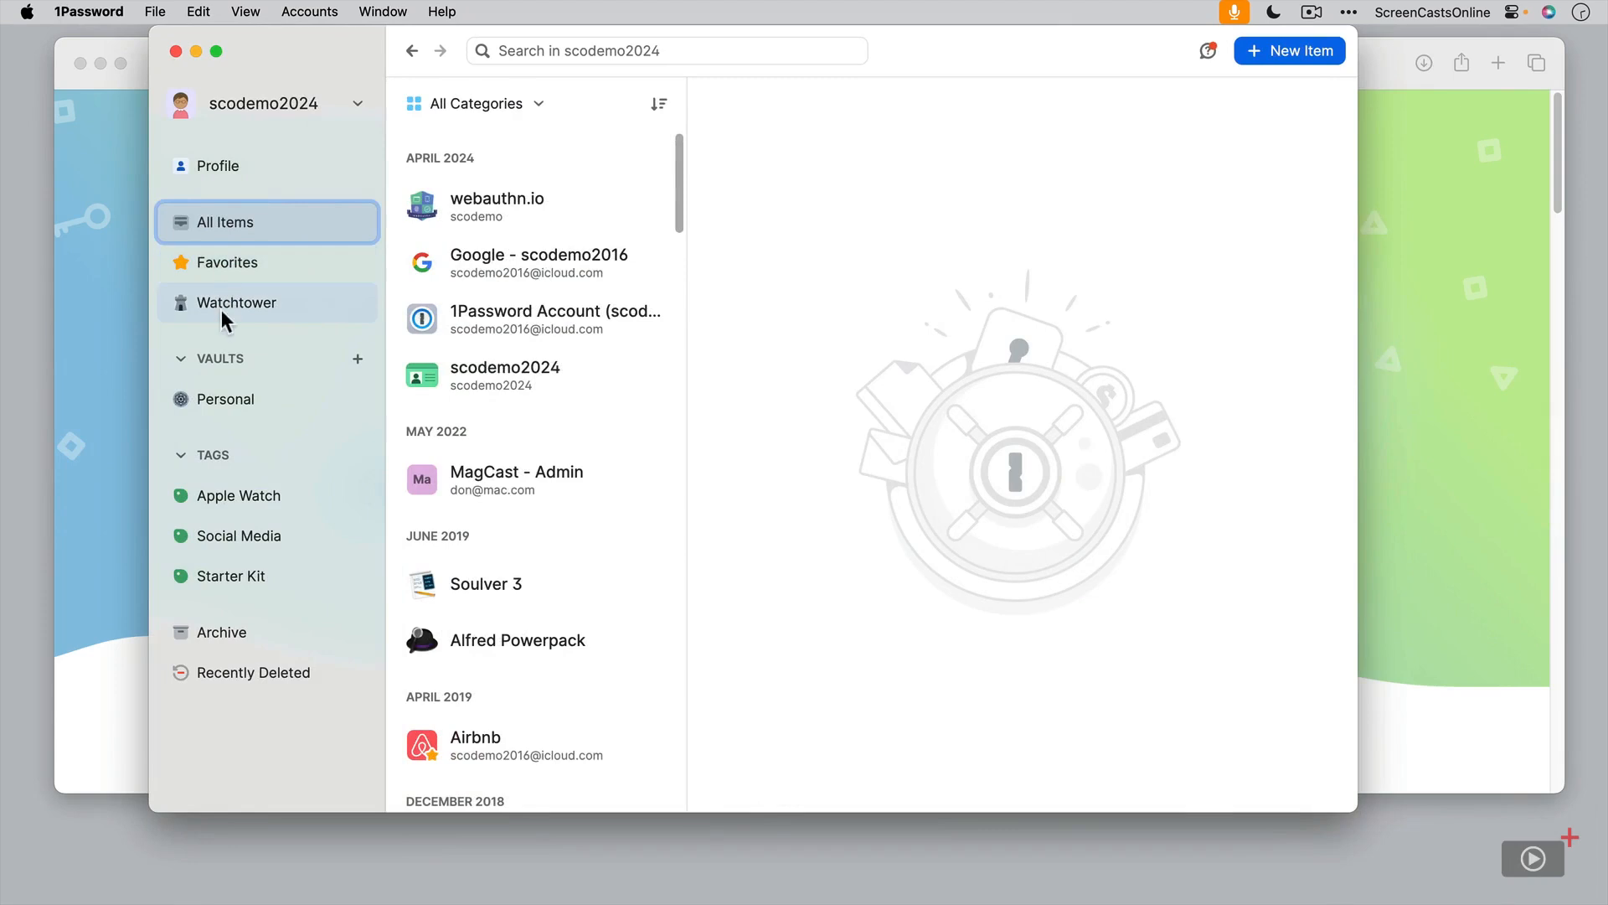
Show the six Watchtower logins whose sites have passkeys available.
click(237, 302)
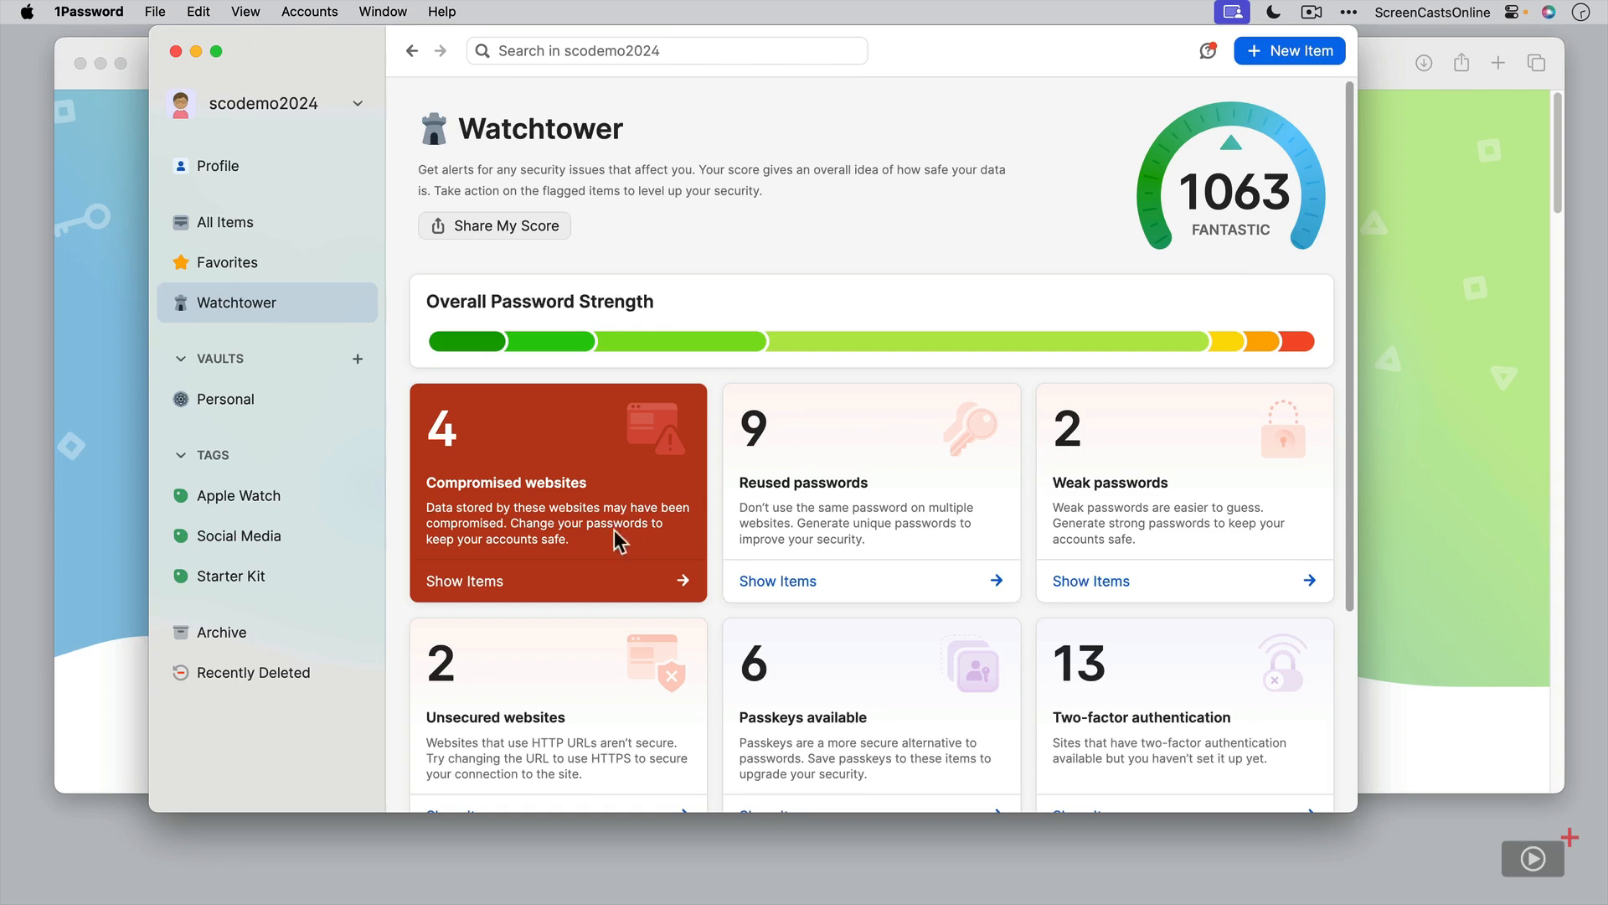
mouse_move(859, 519)
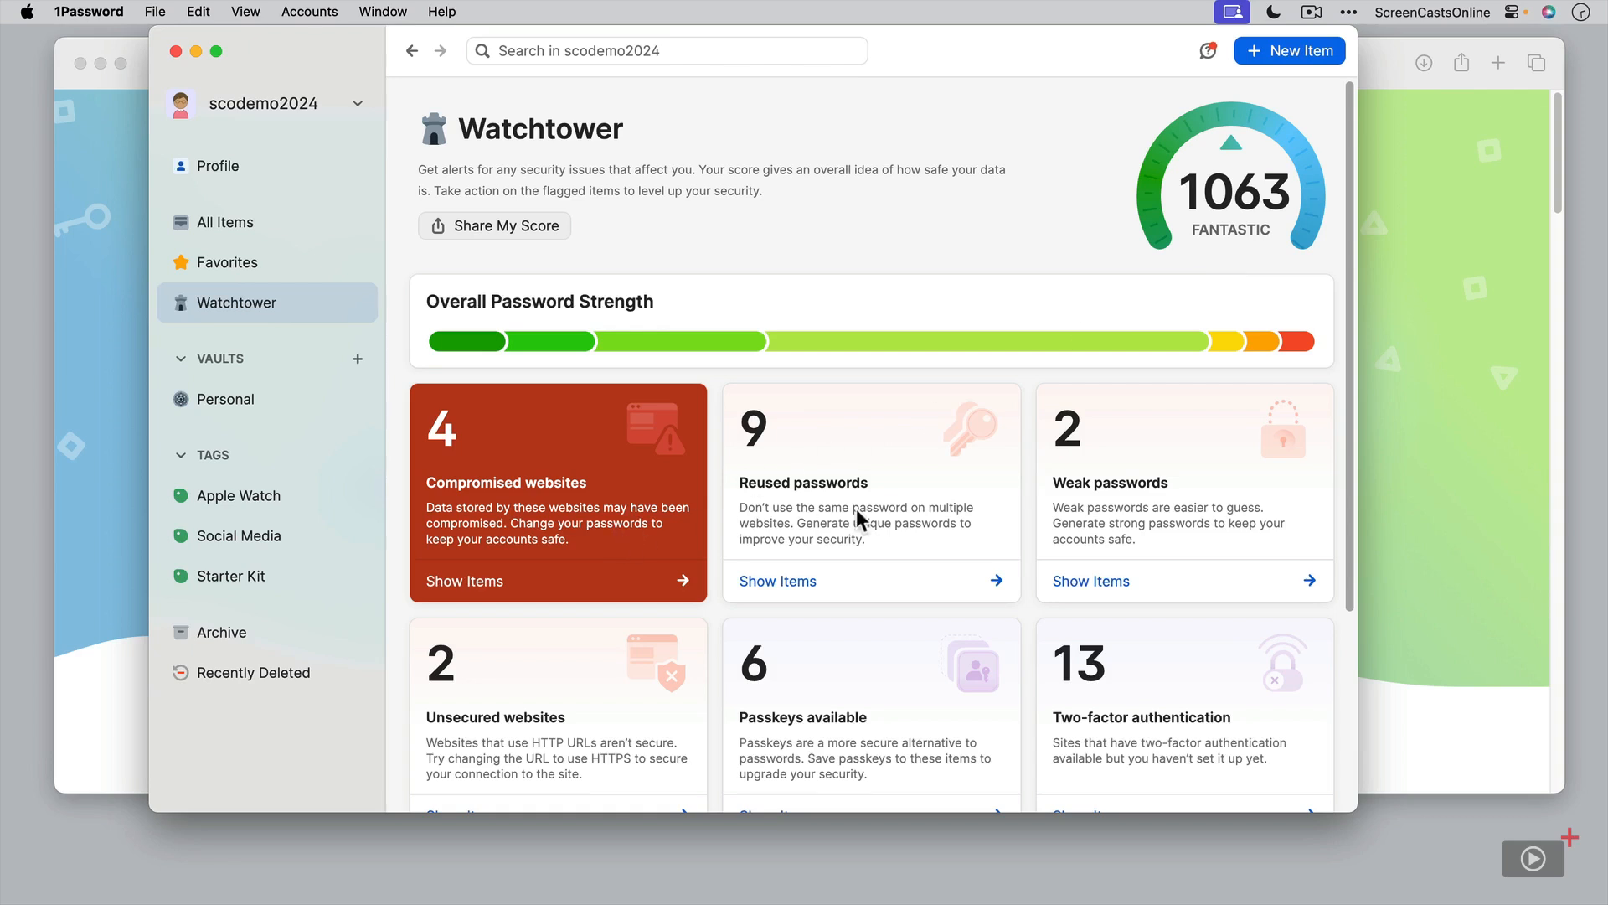
scroll(down, 3)
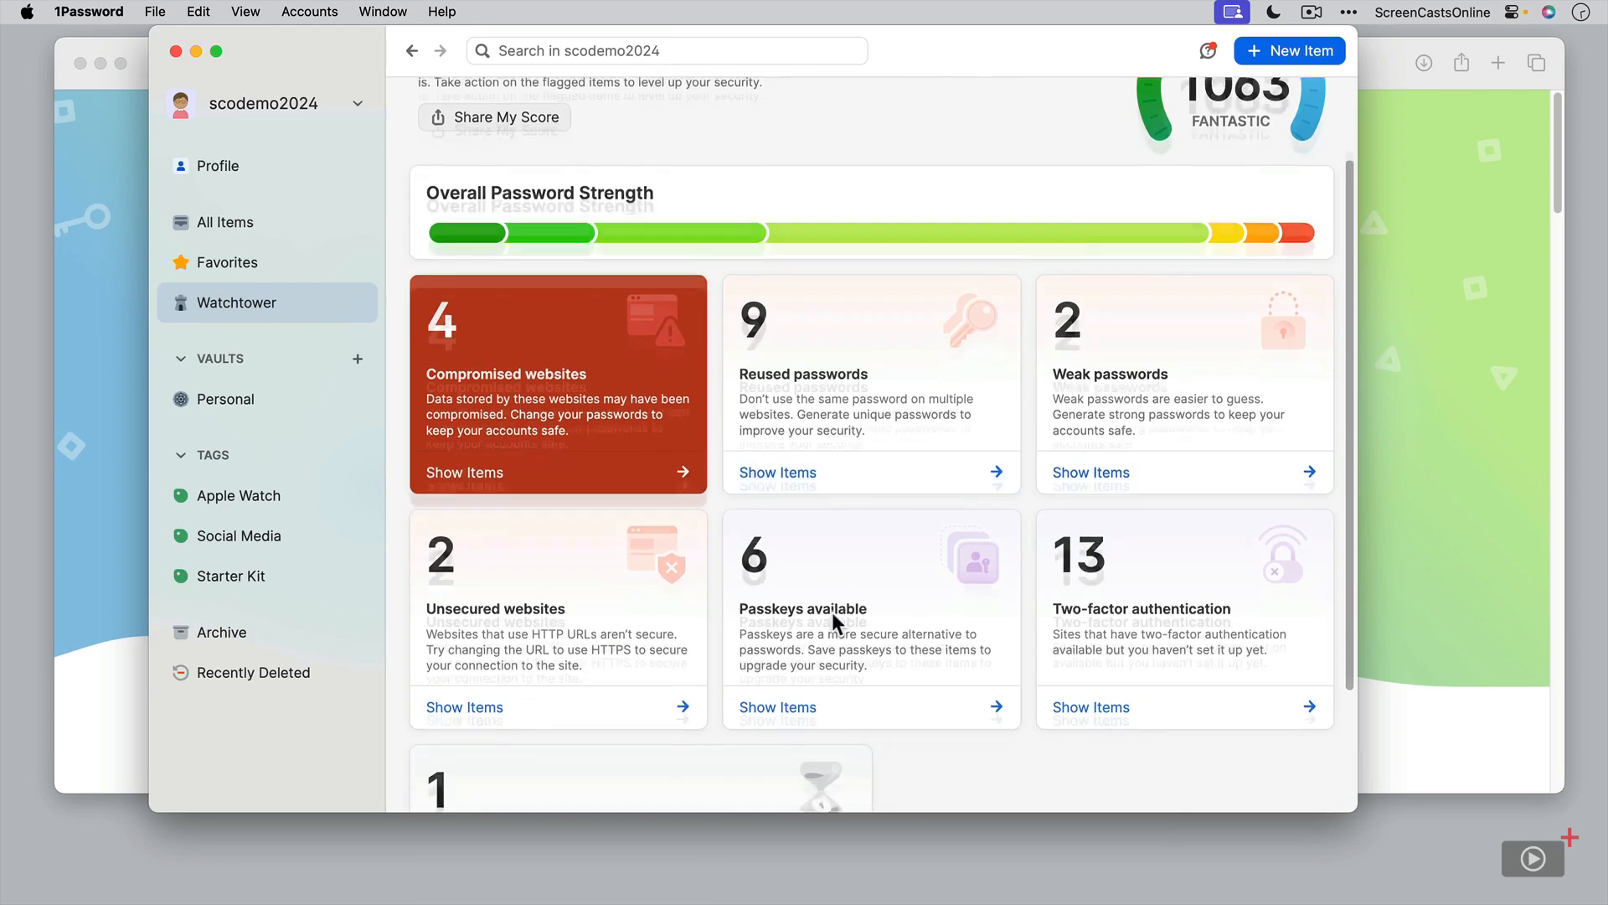
scroll(down, 3)
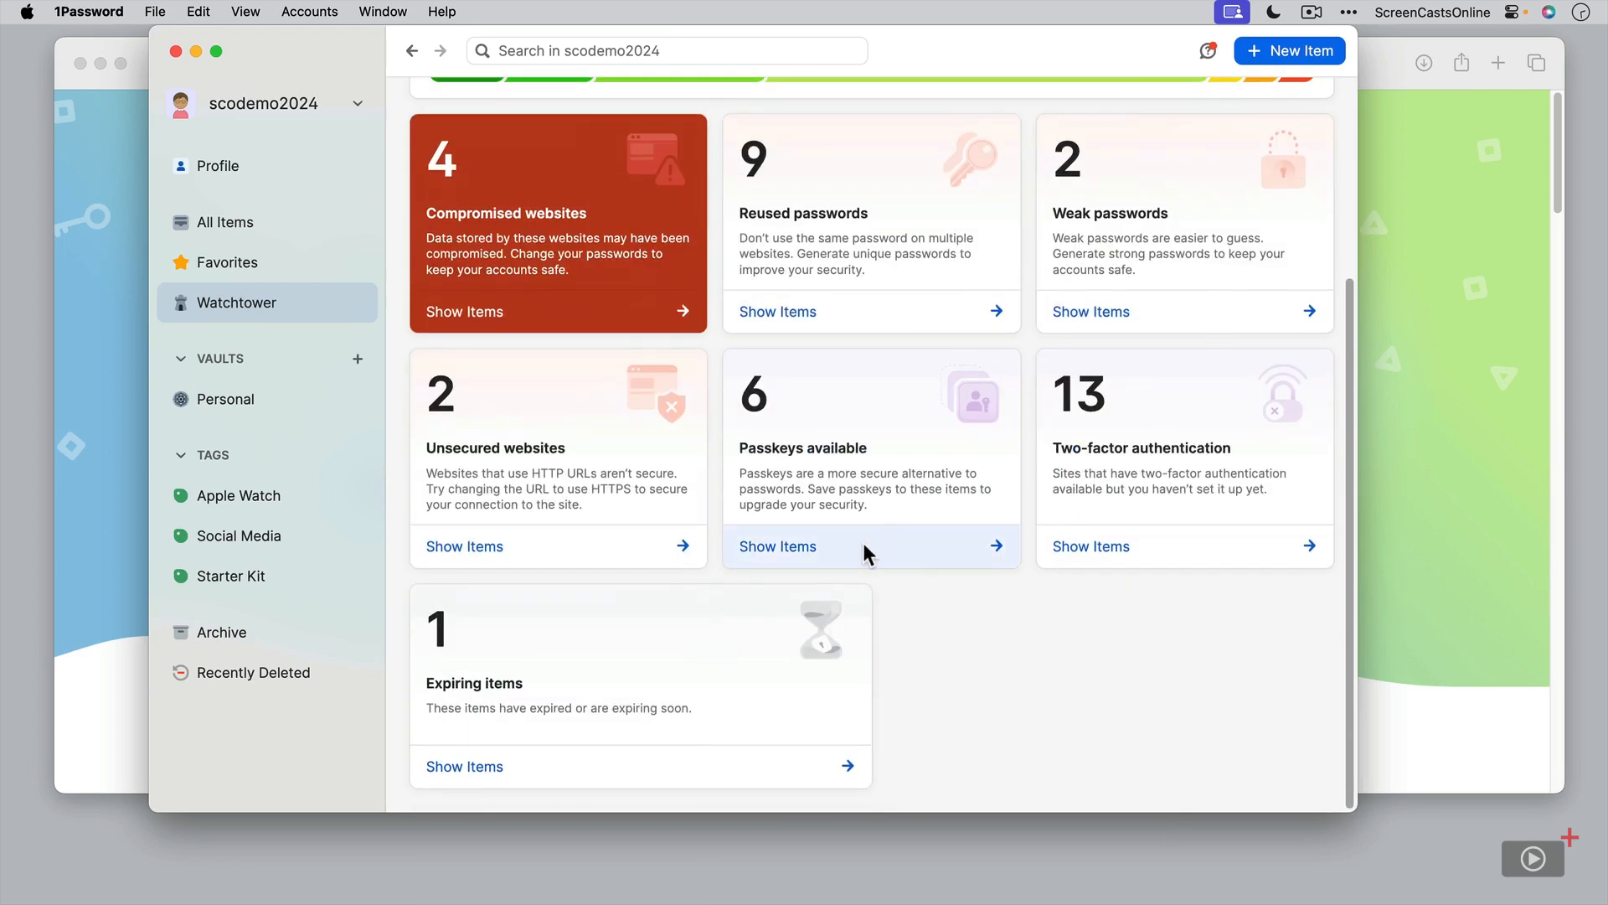
click(777, 546)
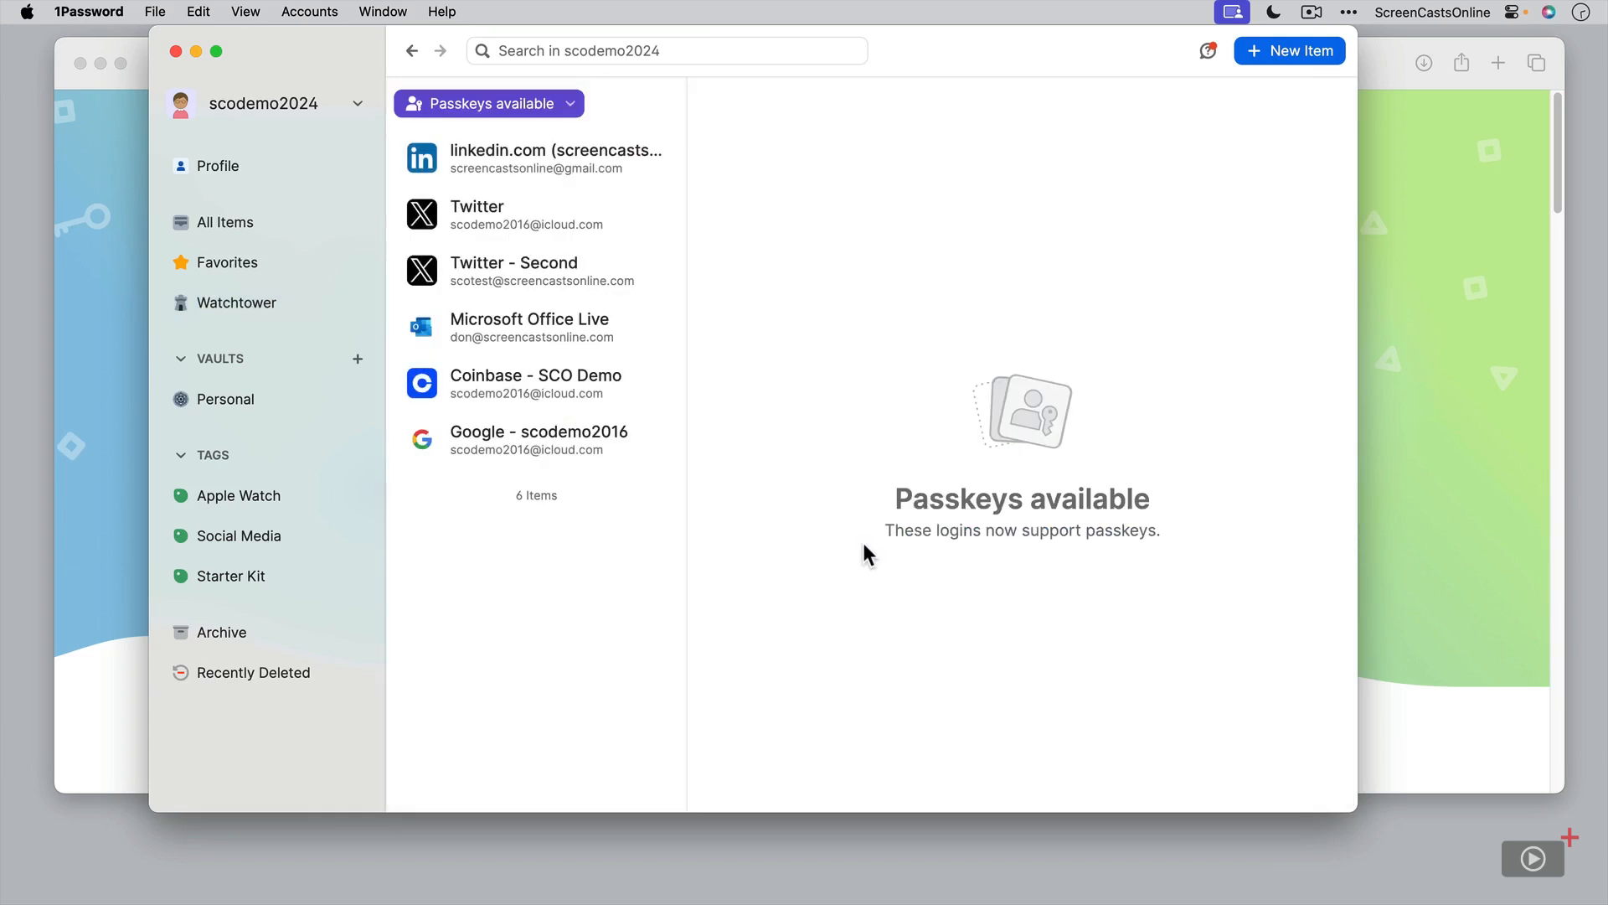